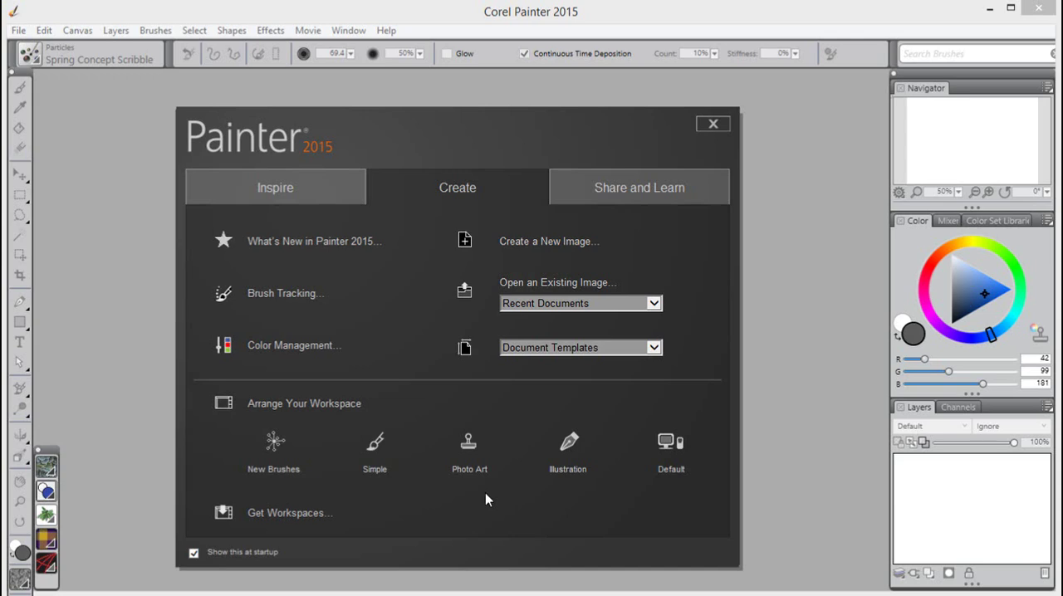
Step: Choose the Photo Art workspace layout from the Welcome screen
{"action": "left_click", "coordinate": [468, 448]}
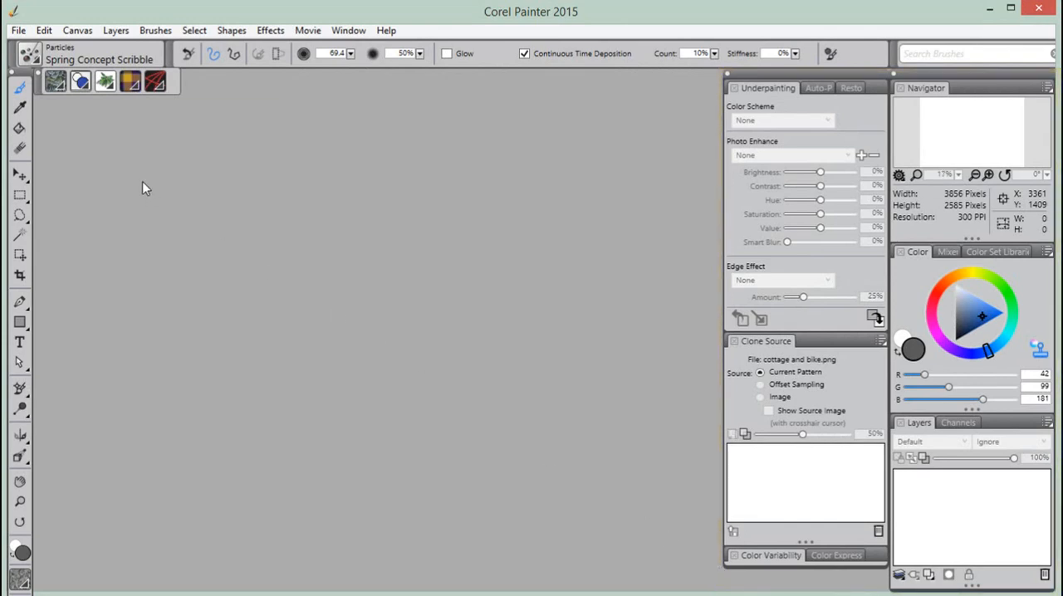
Step: Open the photo 'cottage and bike.png' as the working canvas
{"action": "left_click", "coordinate": [10, 30]}
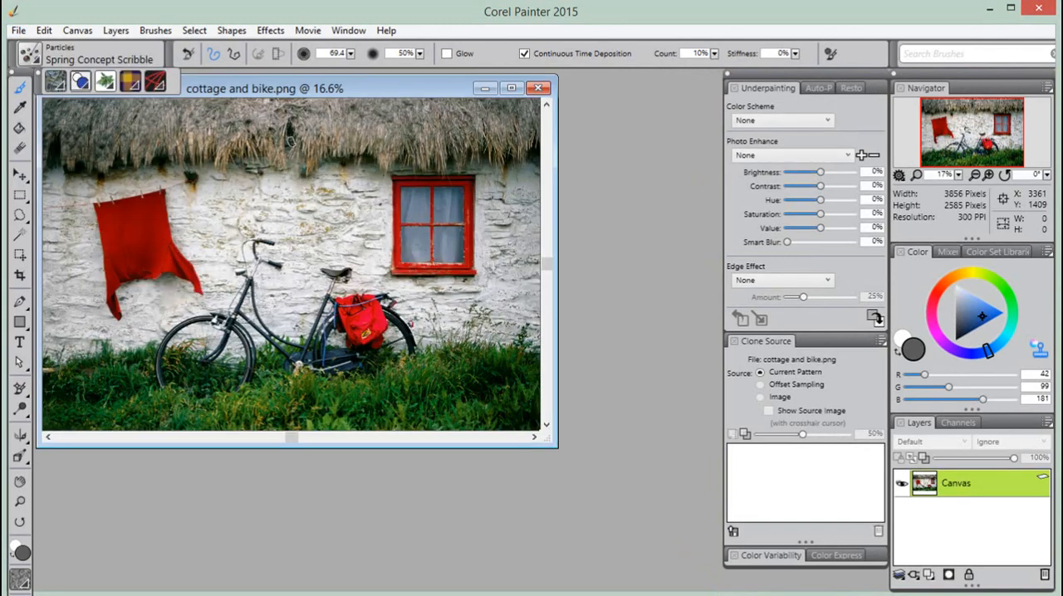
{"action": "mouse_move", "coordinate": [731, 533]}
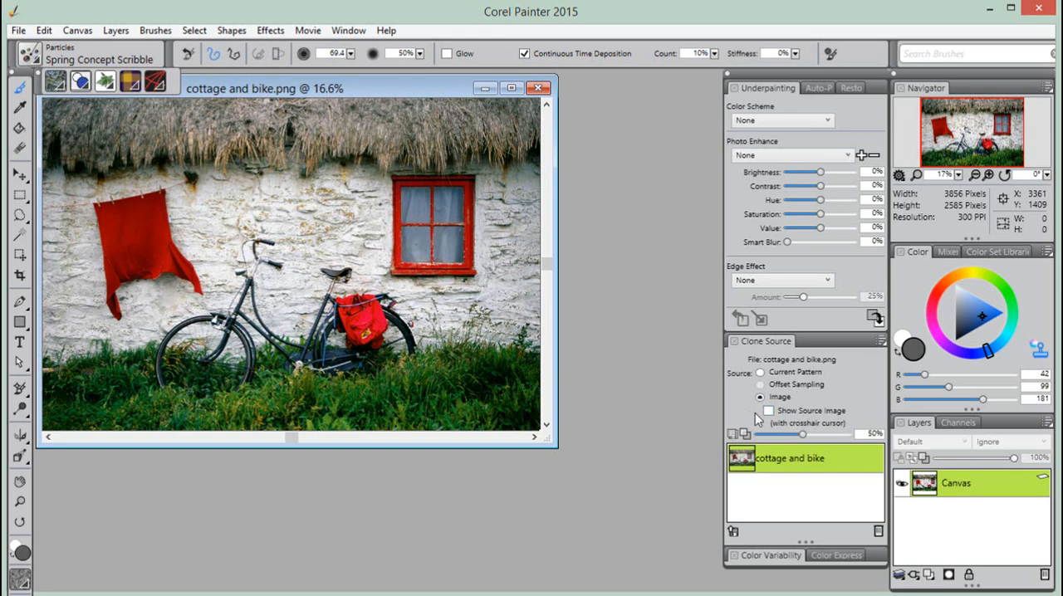
Step: Create a clone document (Untitled-11) of the cottage photo via File > Clone
{"action": "left_click", "coordinate": [14, 31]}
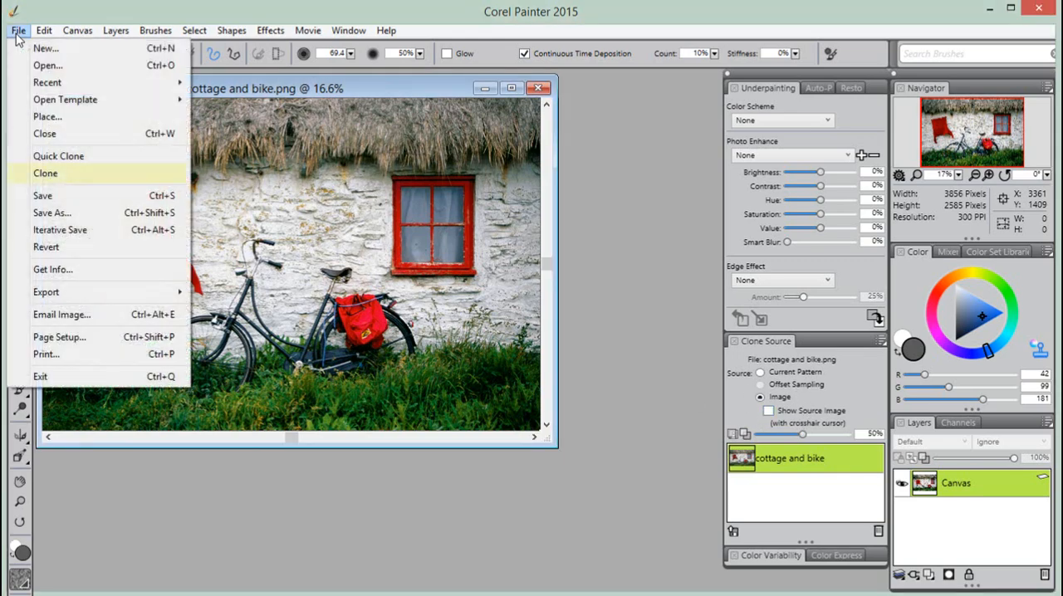
{"action": "mouse_move", "coordinate": [182, 177]}
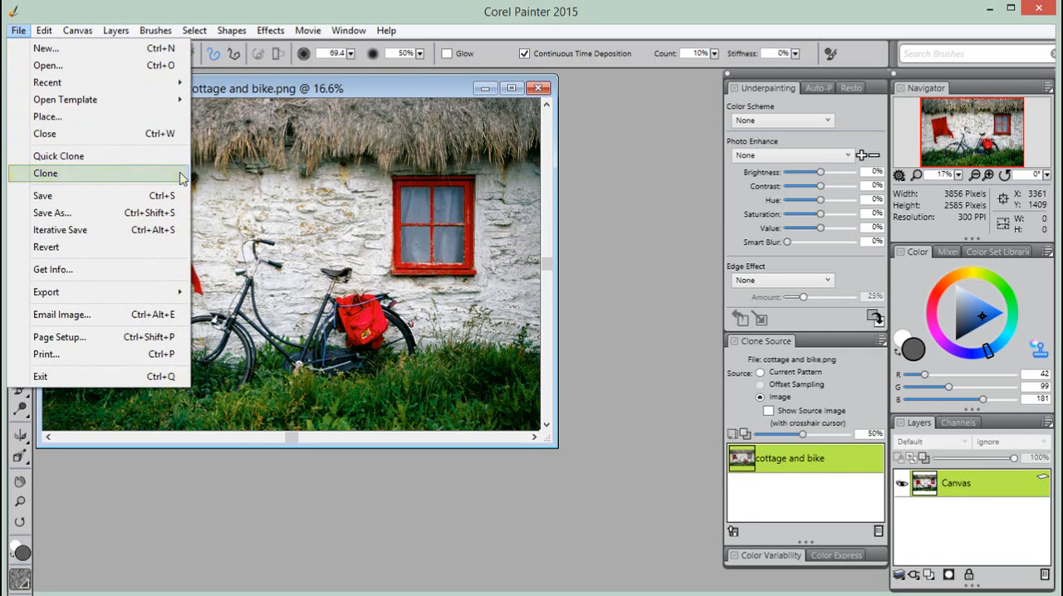
{"action": "left_click", "coordinate": [45, 174]}
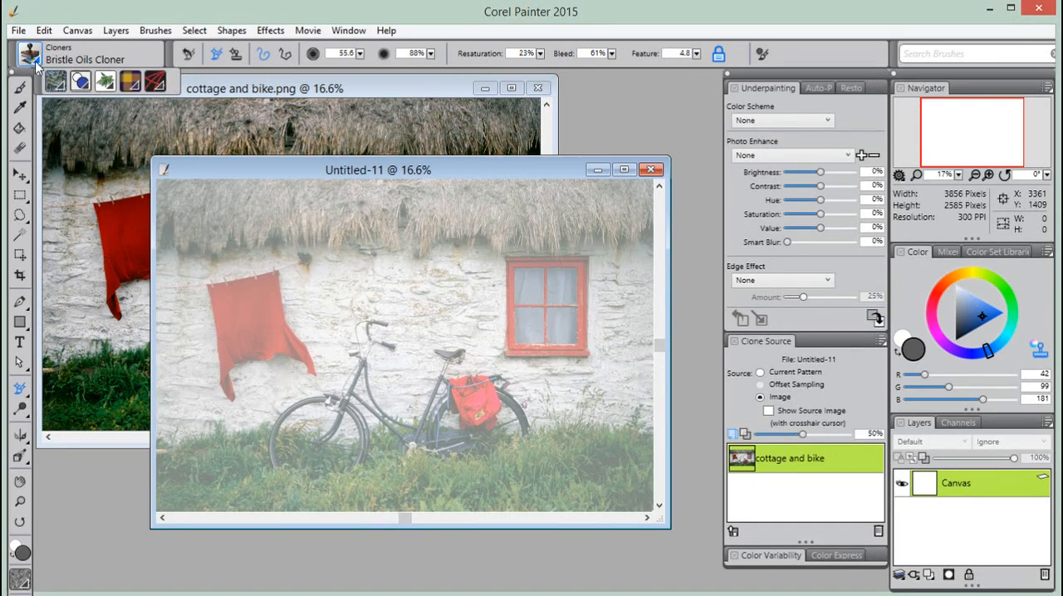
Step: Paint the red cloth and window frame with Camel Oil Cloner, then toggle tracing paper
{"action": "left_click", "coordinate": [35, 59]}
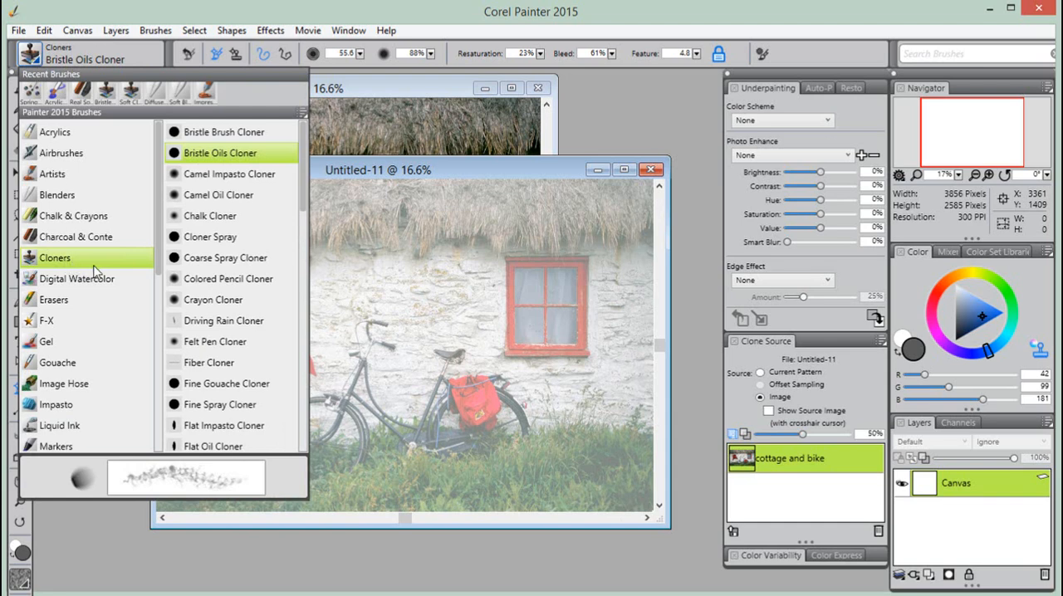
{"action": "left_click", "coordinate": [227, 194]}
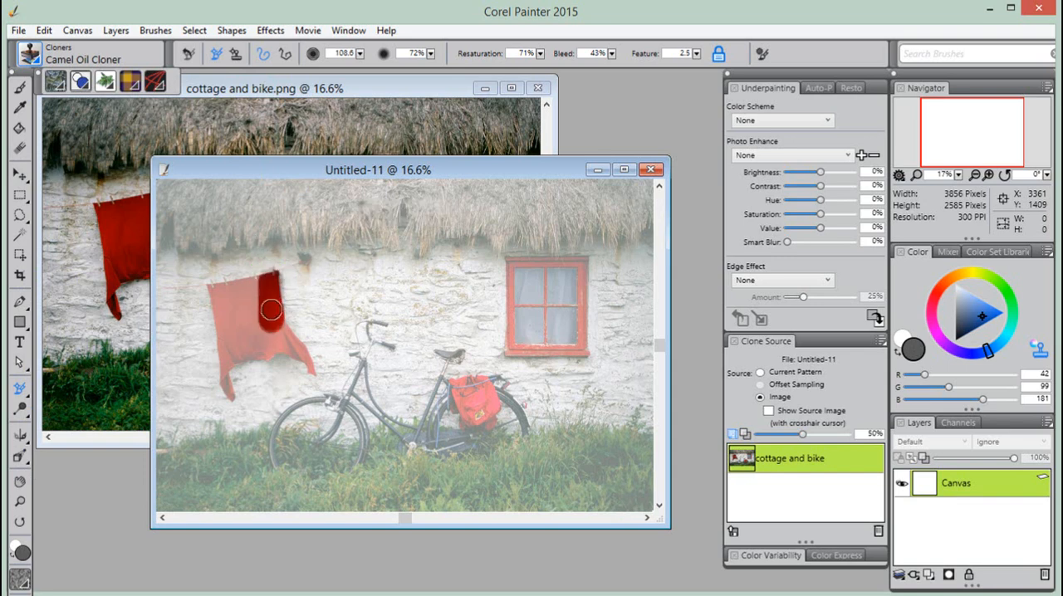
{"action": "left_click_drag", "start_coordinate": [270, 310], "coordinate": [307, 374]}
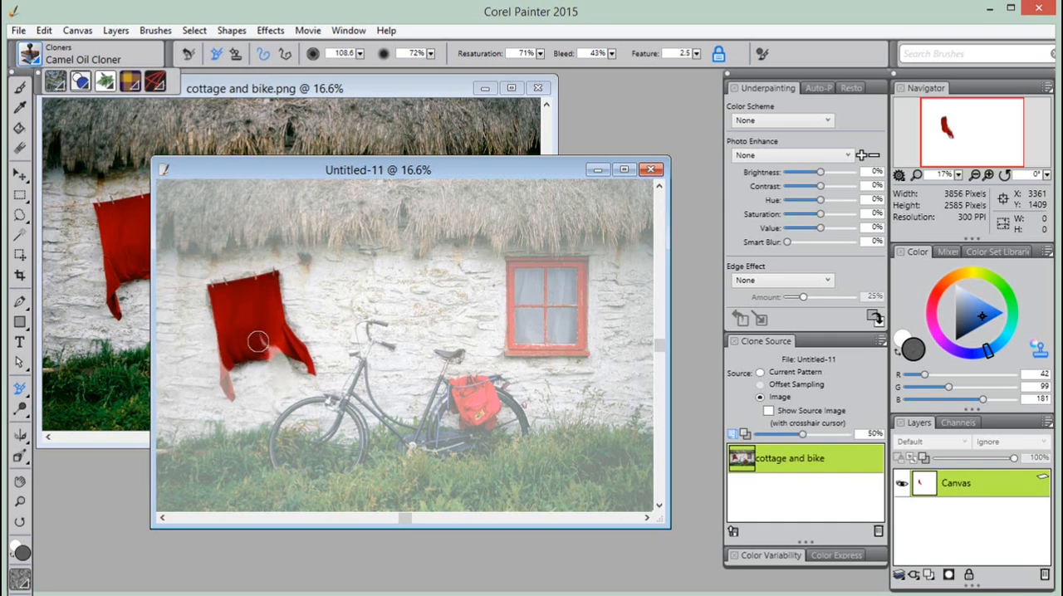
{"action": "left_click_drag", "start_coordinate": [257, 341], "coordinate": [262, 353]}
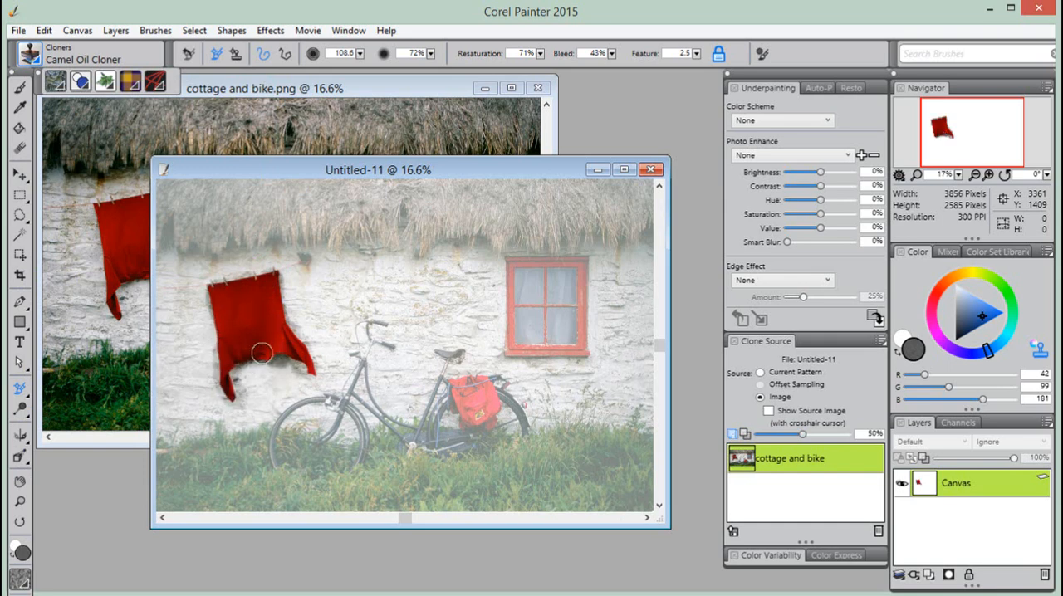
{"action": "left_click_drag", "start_coordinate": [262, 353], "coordinate": [278, 349]}
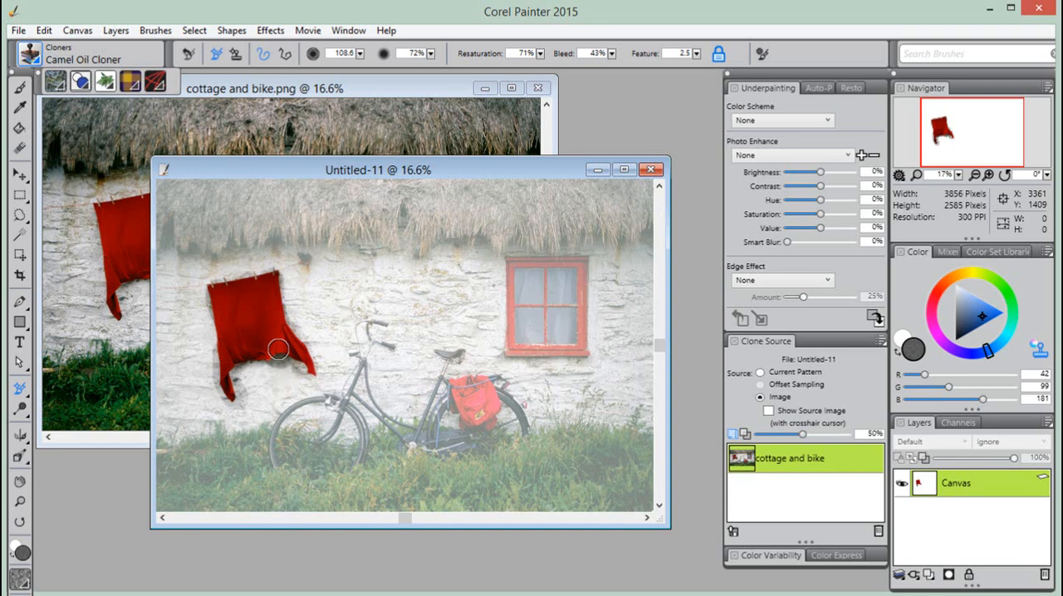
{"action": "mouse_move", "coordinate": [517, 264]}
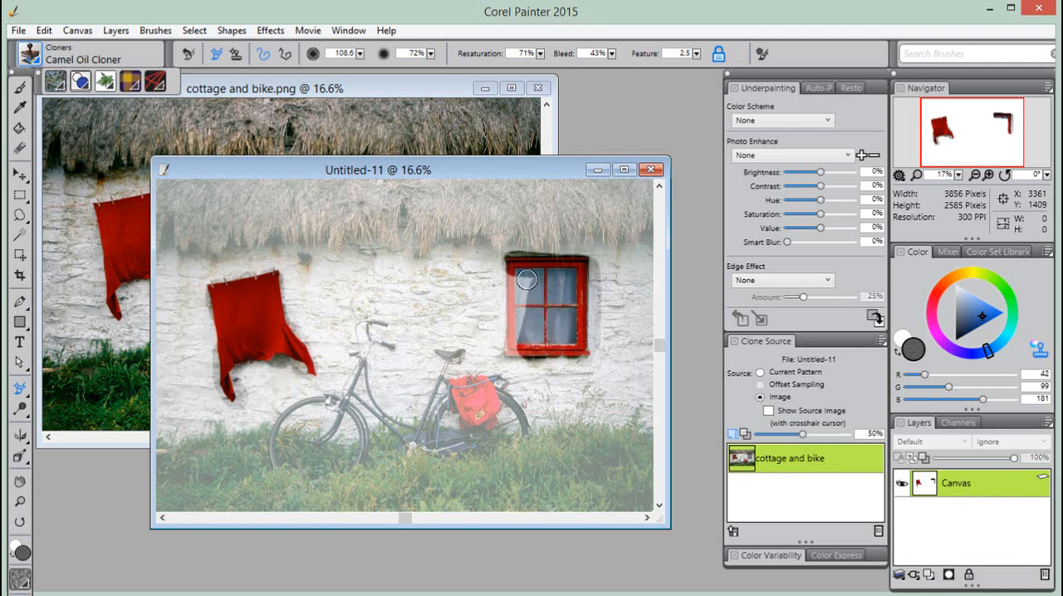
{"action": "left_click_drag", "start_coordinate": [527, 280], "coordinate": [511, 285]}
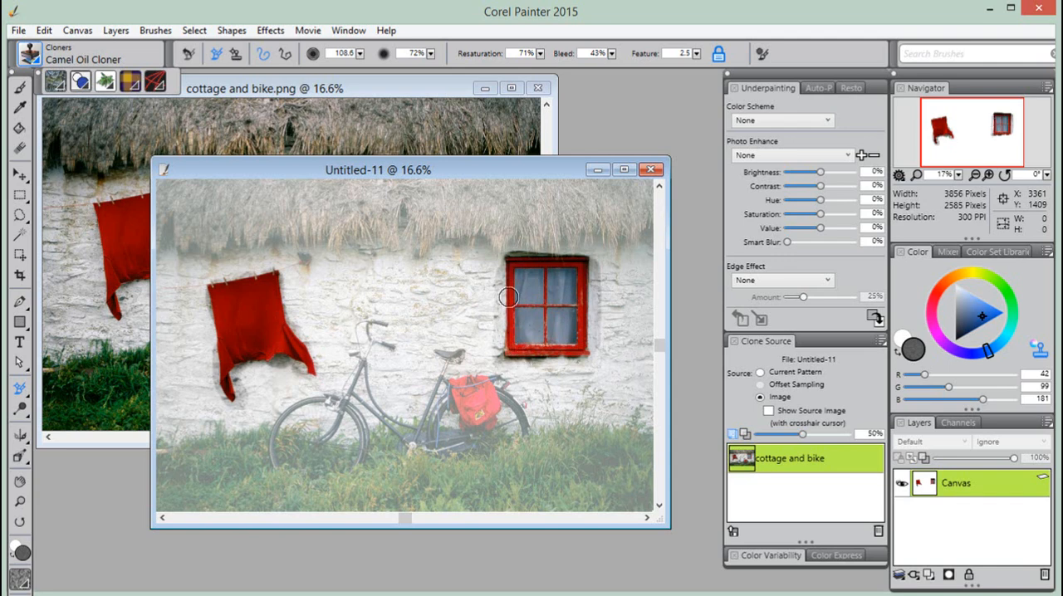
{"action": "key", "text": "Ctrl+T"}
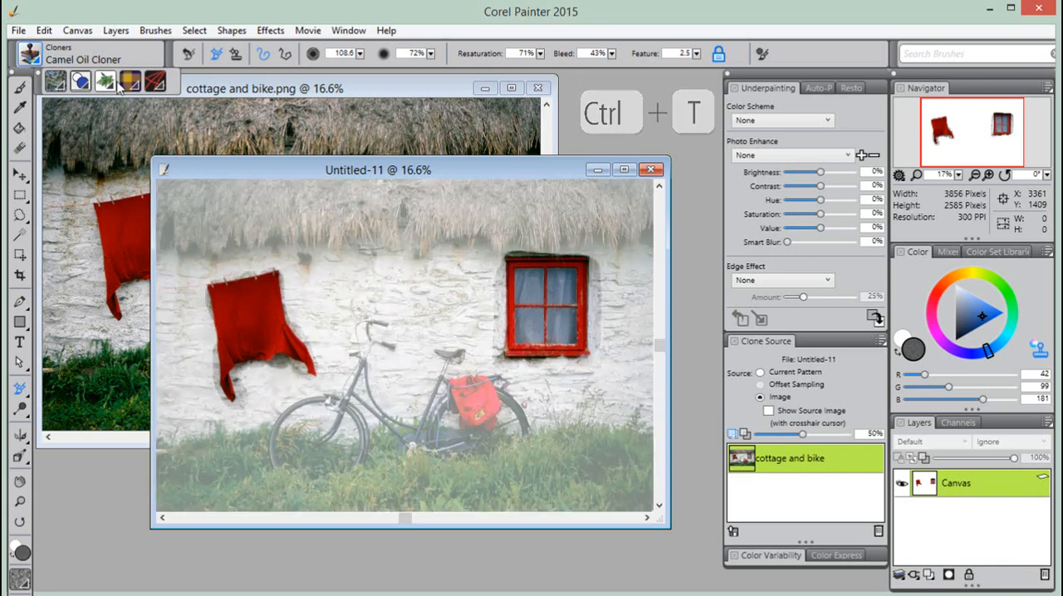
Step: Select the Cloners > Bristle Brush Cloner from the Brush Selector
{"action": "left_click", "coordinate": [33, 54]}
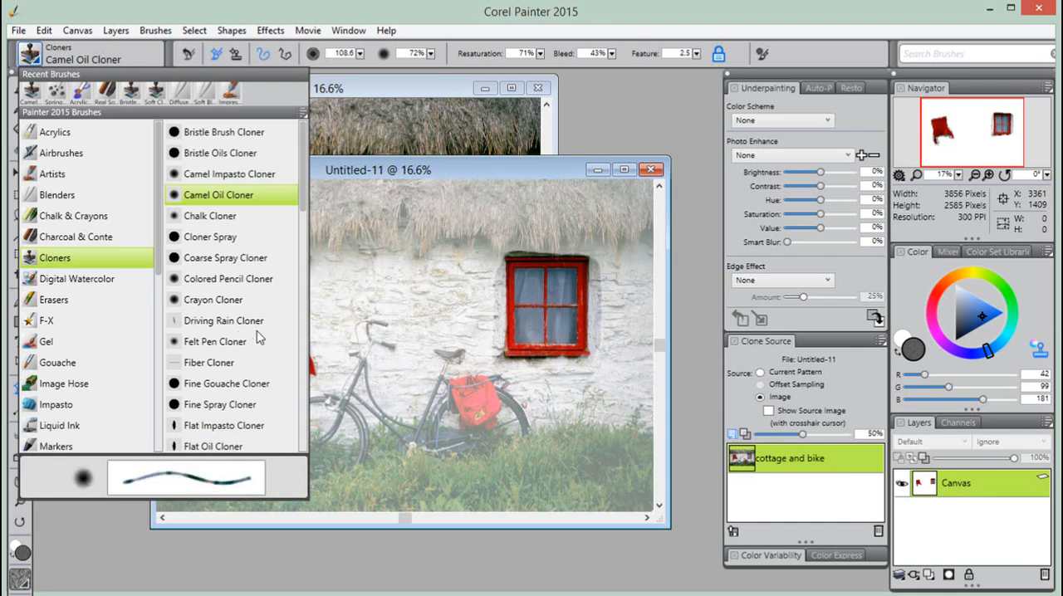
{"action": "left_click", "coordinate": [209, 236]}
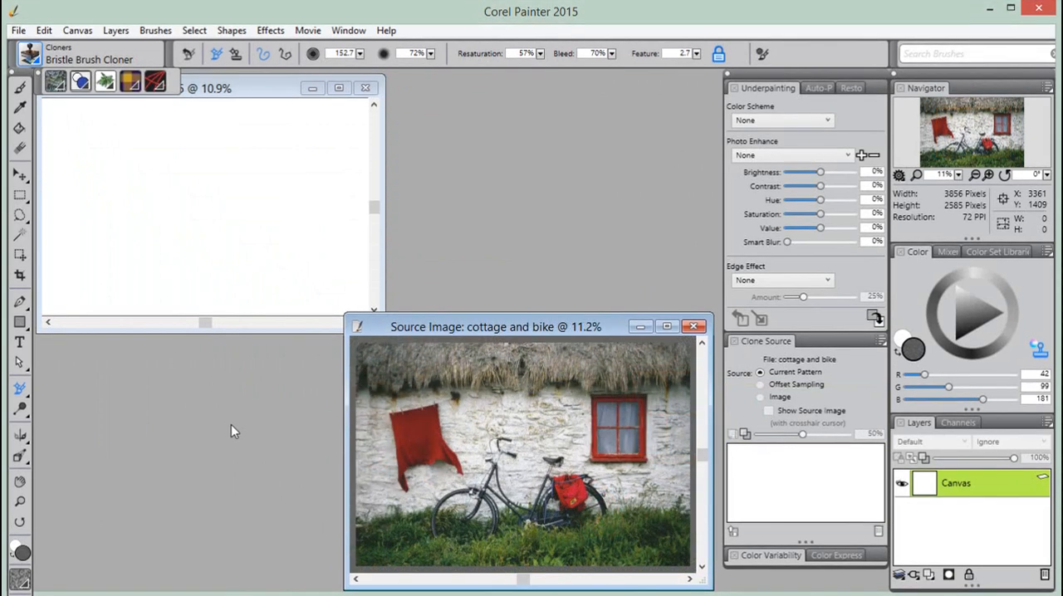
{"action": "mouse_move", "coordinate": [246, 216]}
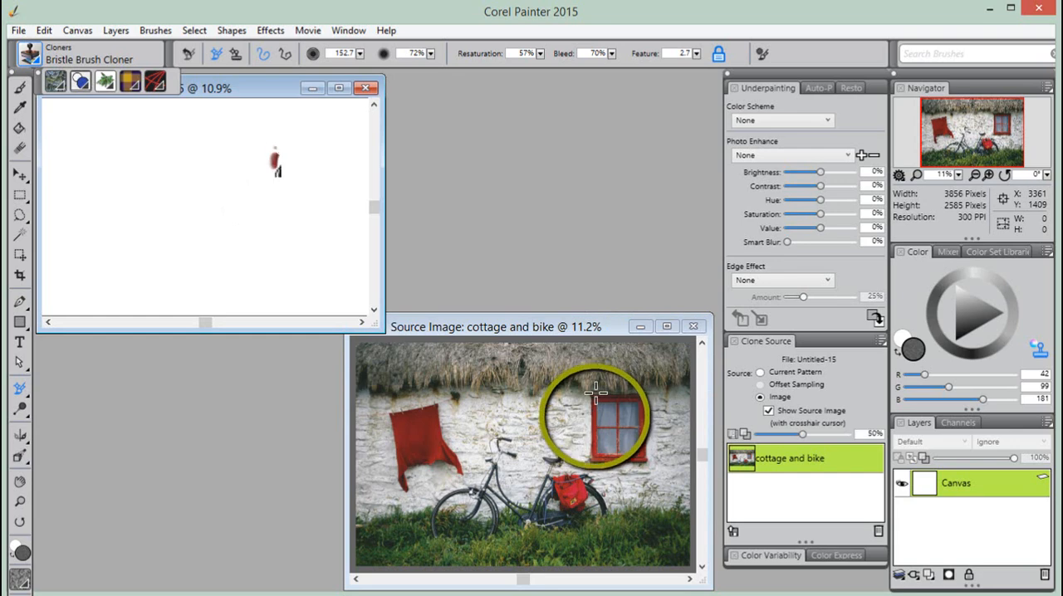
Step: Paint the red window onto the blank canvas with the Bristle Brush Cloner
{"action": "left_click_drag", "start_coordinate": [276, 154], "coordinate": [265, 191]}
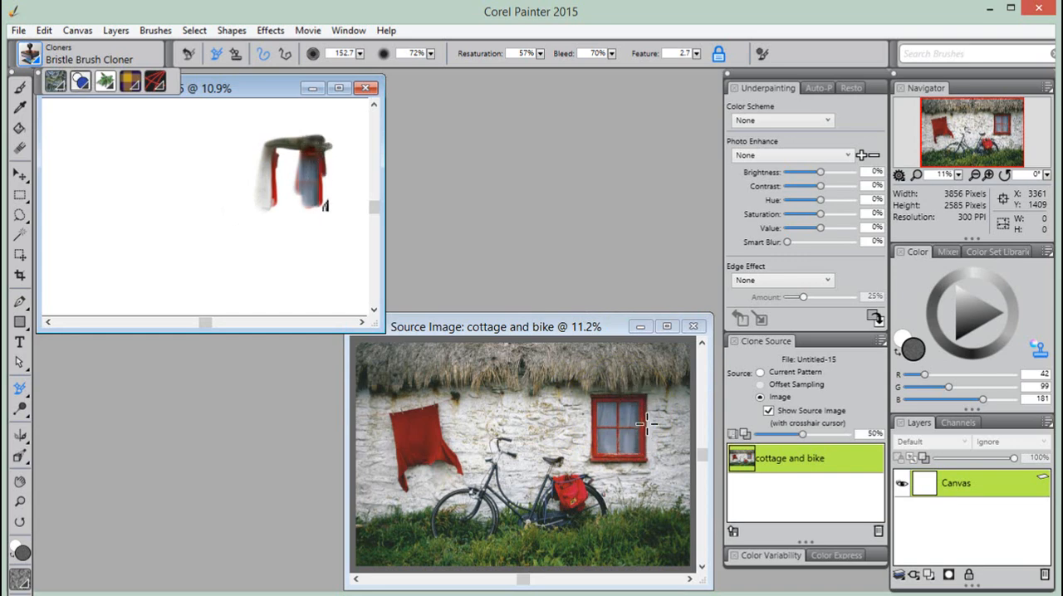
{"action": "left_click_drag", "start_coordinate": [640, 425], "coordinate": [612, 453]}
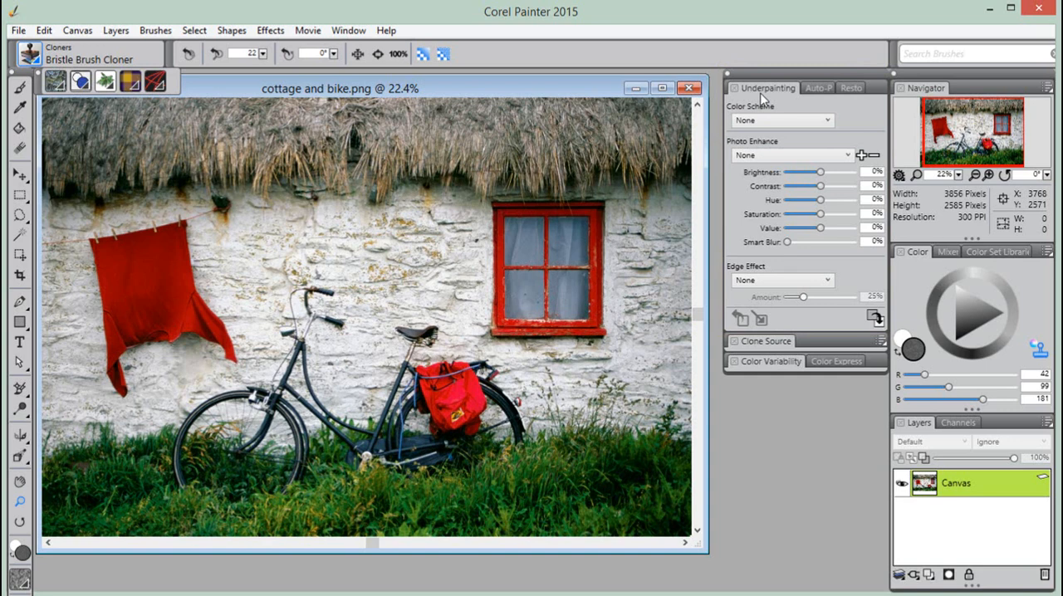
{"action": "mouse_move", "coordinate": [826, 122]}
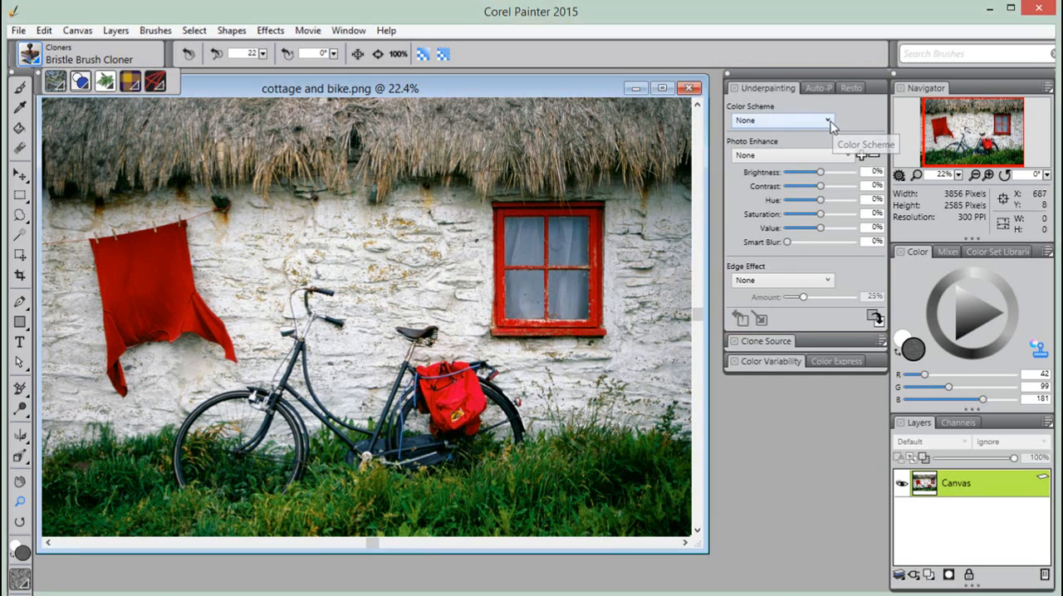
Step: Preview Impressionist, Classical and Modern colour schemes, then Quick Clone to a blank canvas
{"action": "left_click", "coordinate": [805, 120]}
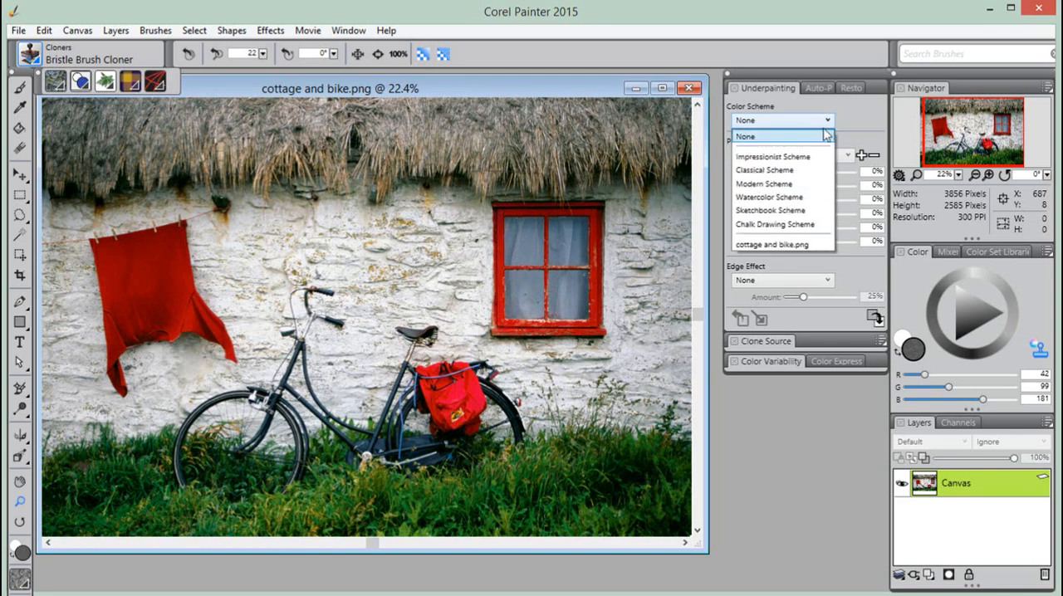
{"action": "left_click", "coordinate": [772, 156]}
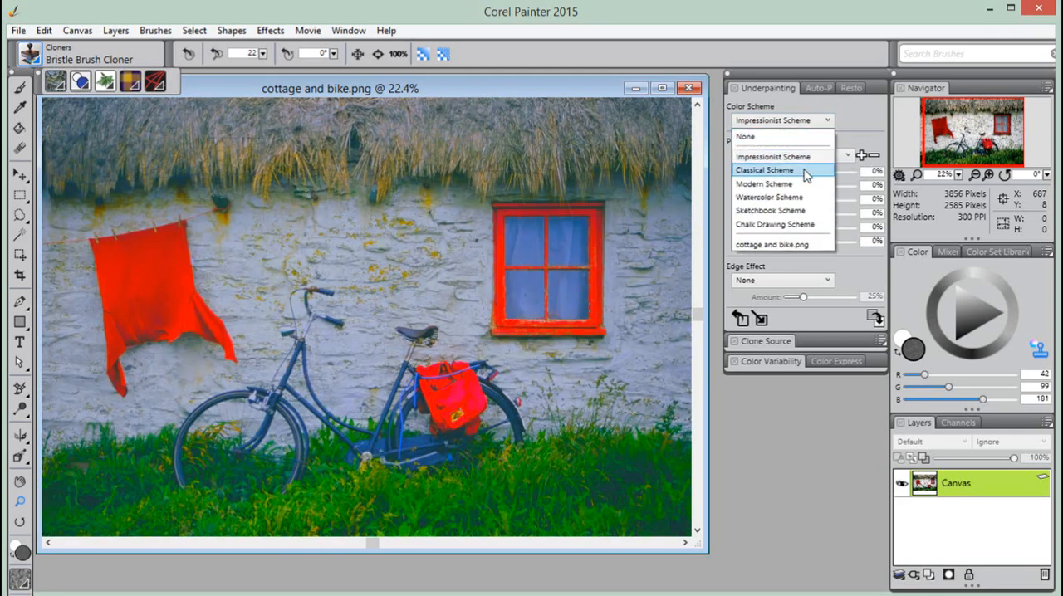
{"action": "left_click", "coordinate": [765, 170]}
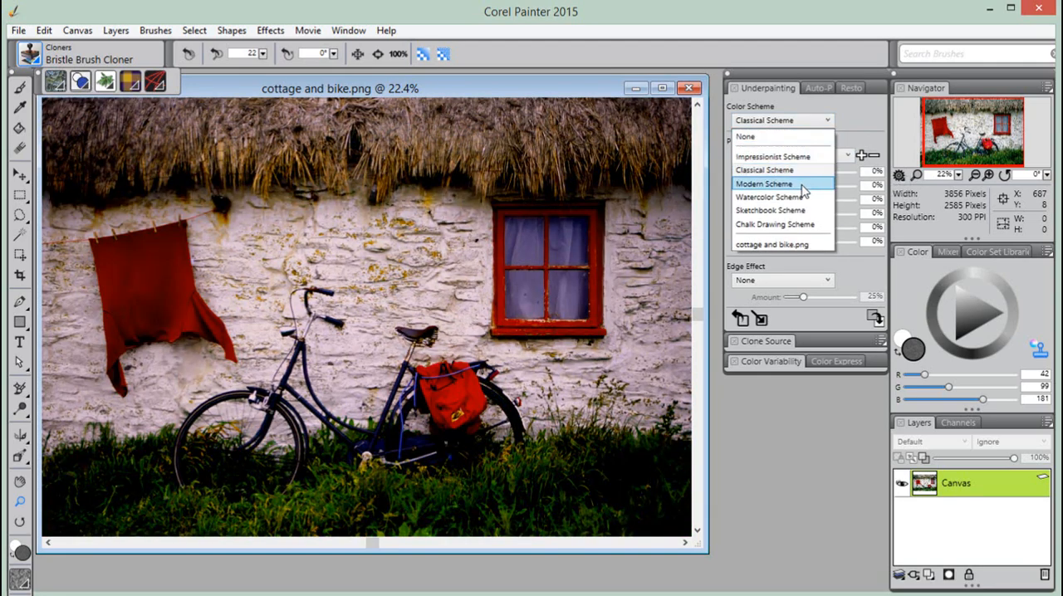
{"action": "left_click", "coordinate": [764, 184]}
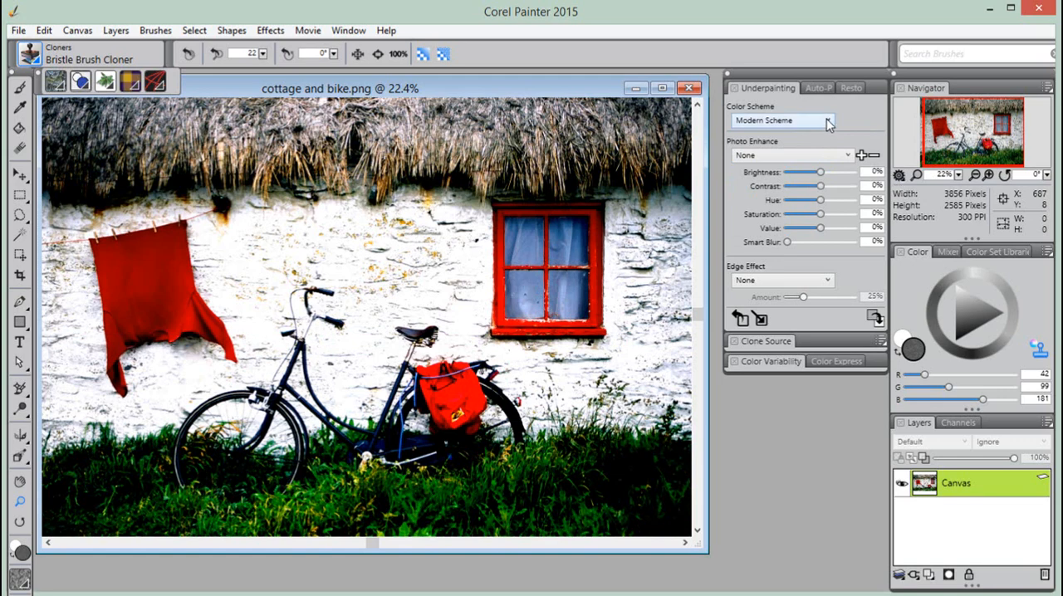
{"action": "left_click", "coordinate": [782, 121]}
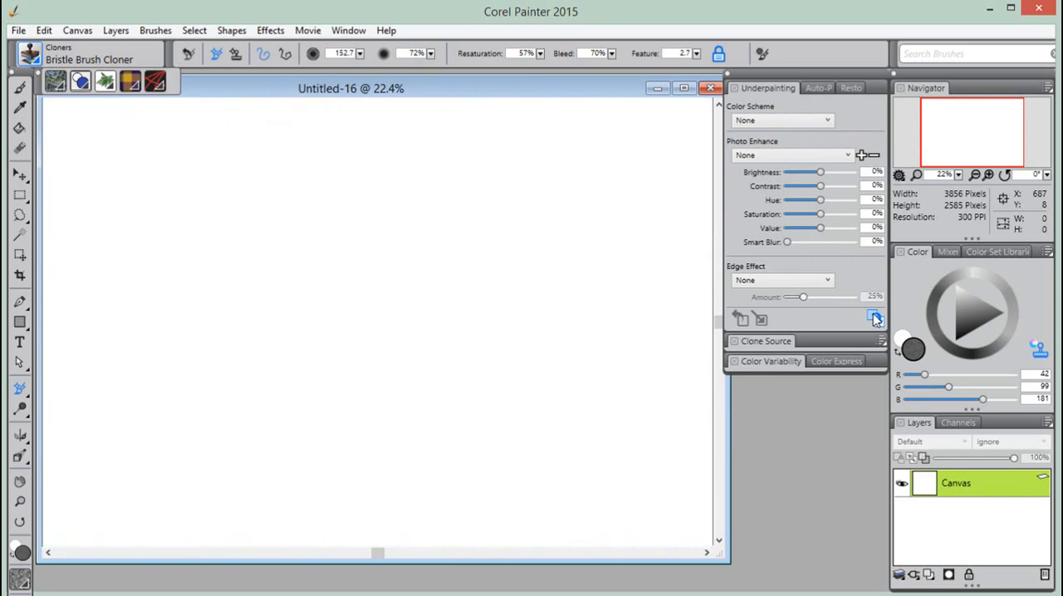
Step: Auto-paint Untitled-16 using Smart Stroke Painting with a Smart Strokes brush
{"action": "left_click", "coordinate": [815, 87]}
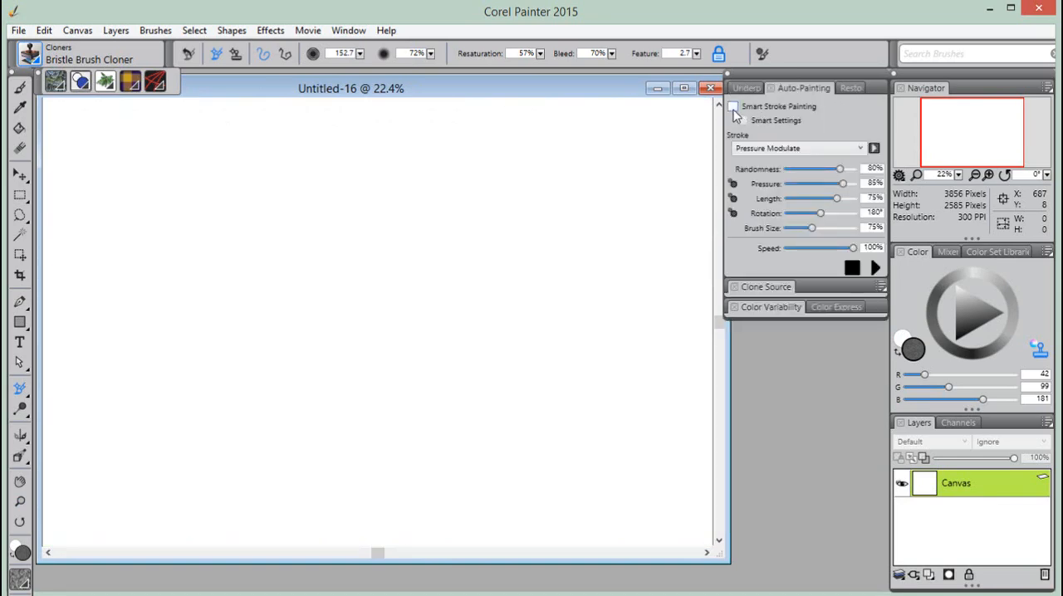
{"action": "left_click", "coordinate": [735, 105]}
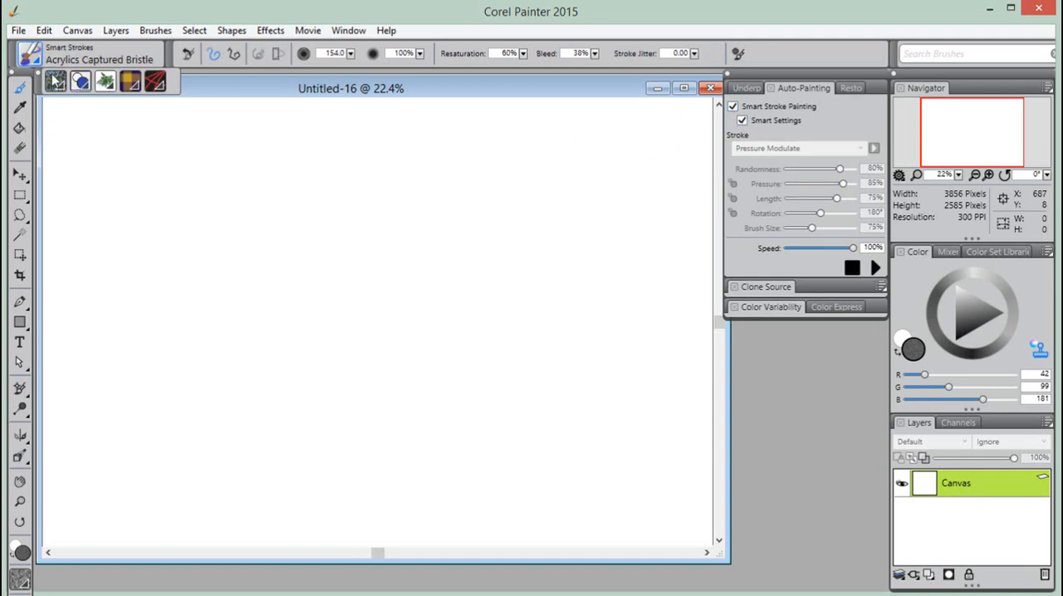
{"action": "left_click", "coordinate": [40, 53]}
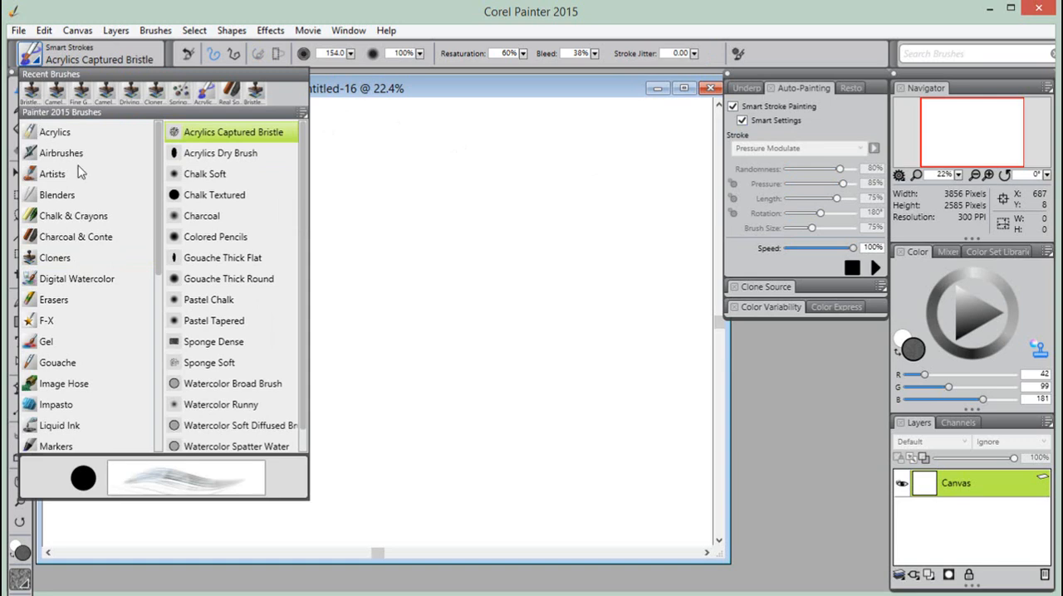
{"action": "scroll", "scroll_direction": "down", "scroll_amount": 3}
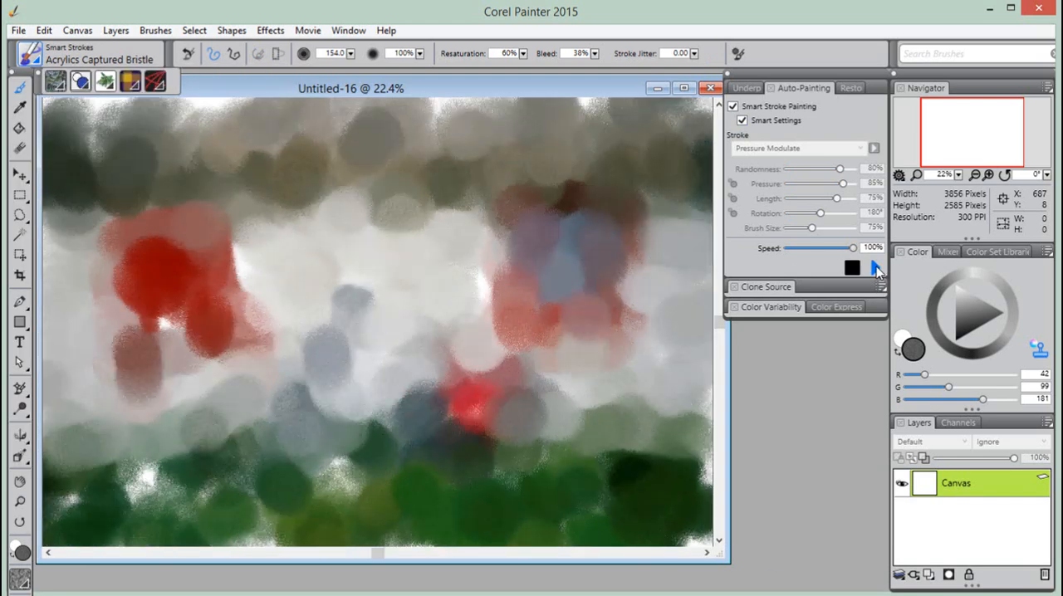
{"action": "left_click", "coordinate": [874, 266]}
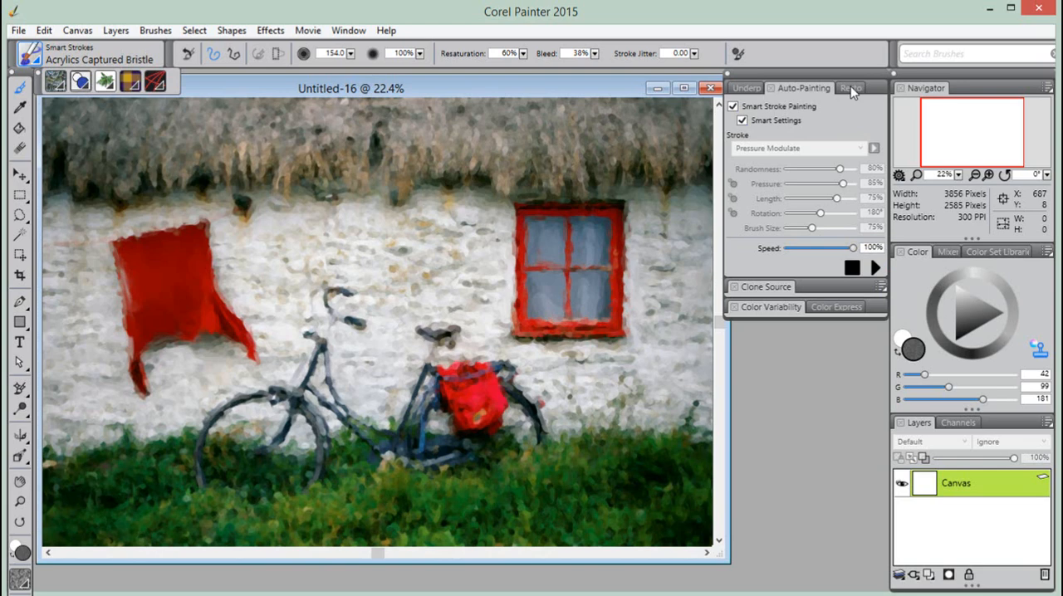
{"action": "left_click", "coordinate": [844, 88]}
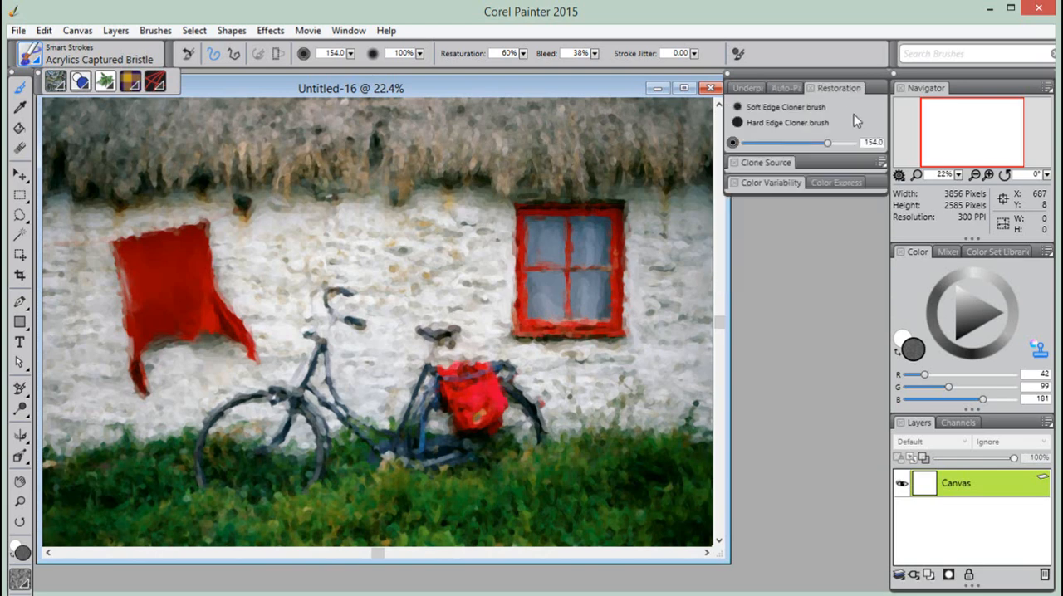